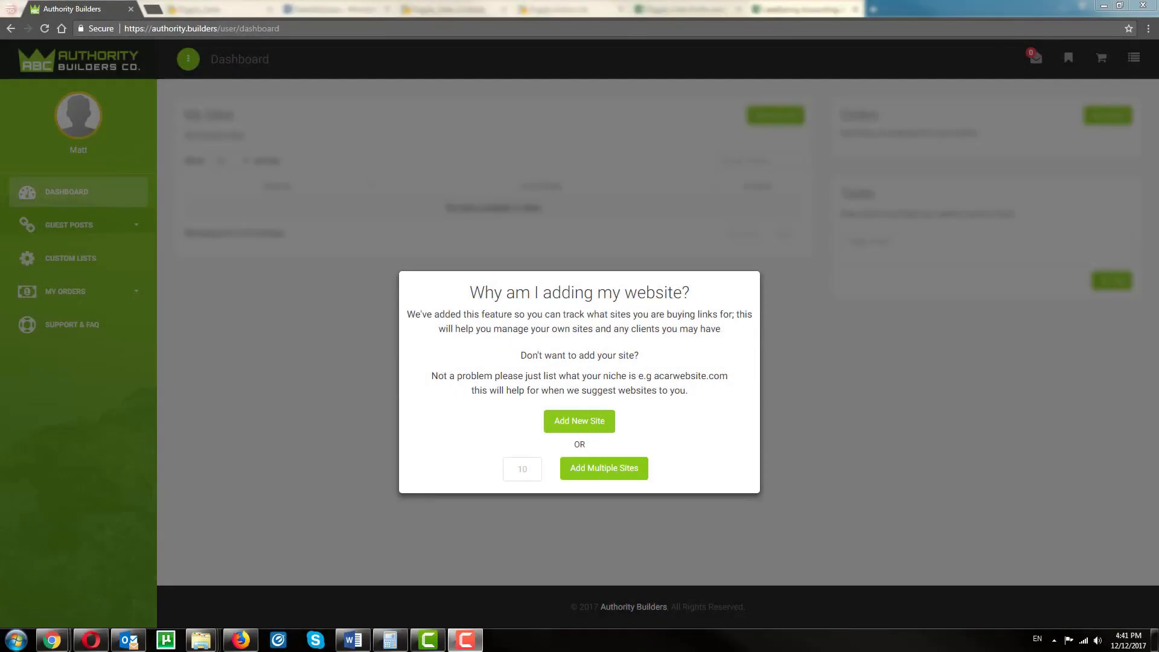
- Start adding superawesomebeautysite.com as a new tracked site and proceed to its categories
left_click(579, 421)
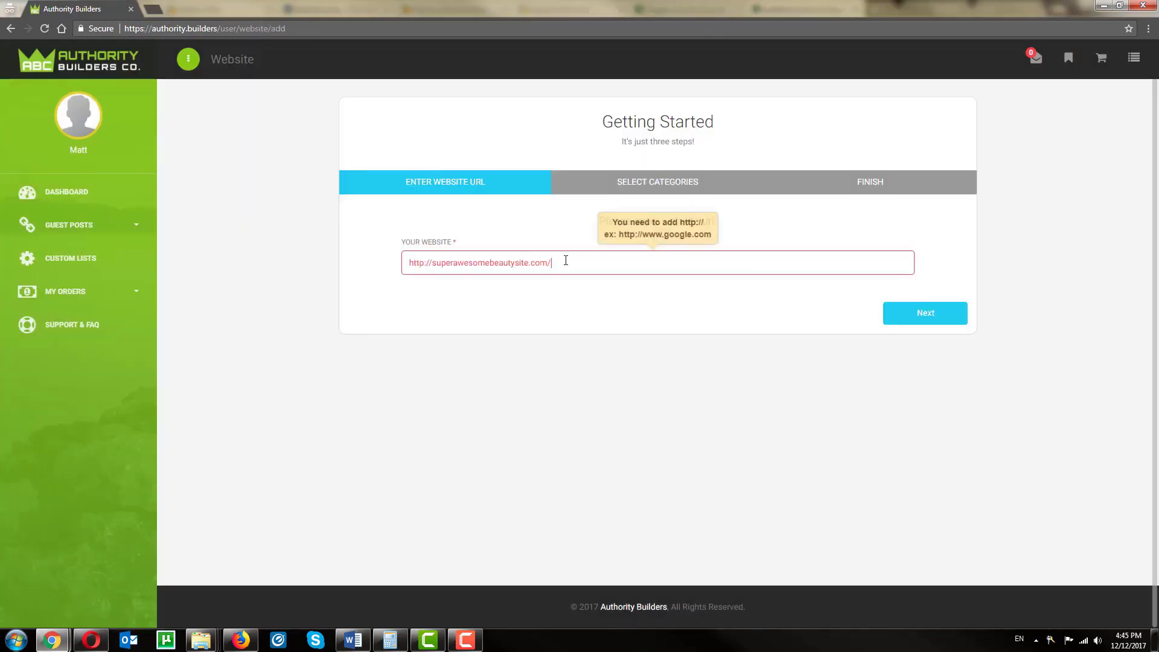
left_click(925, 313)
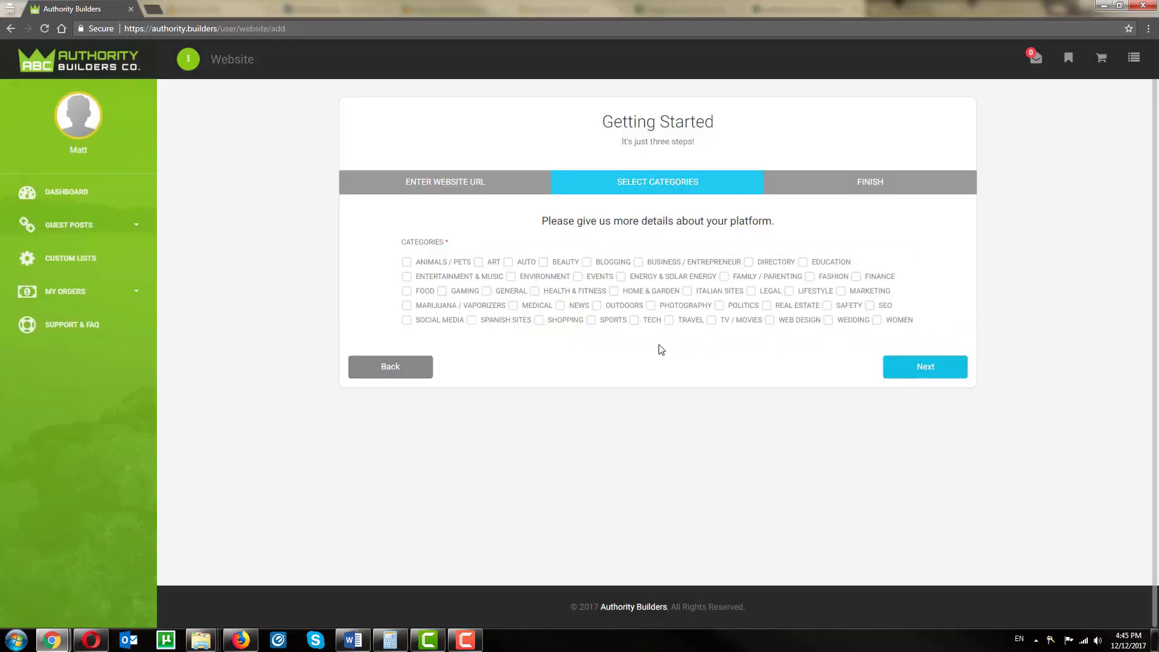
- Tag the site with the Beauty, General and Health & Fitness categories
left_click(545, 263)
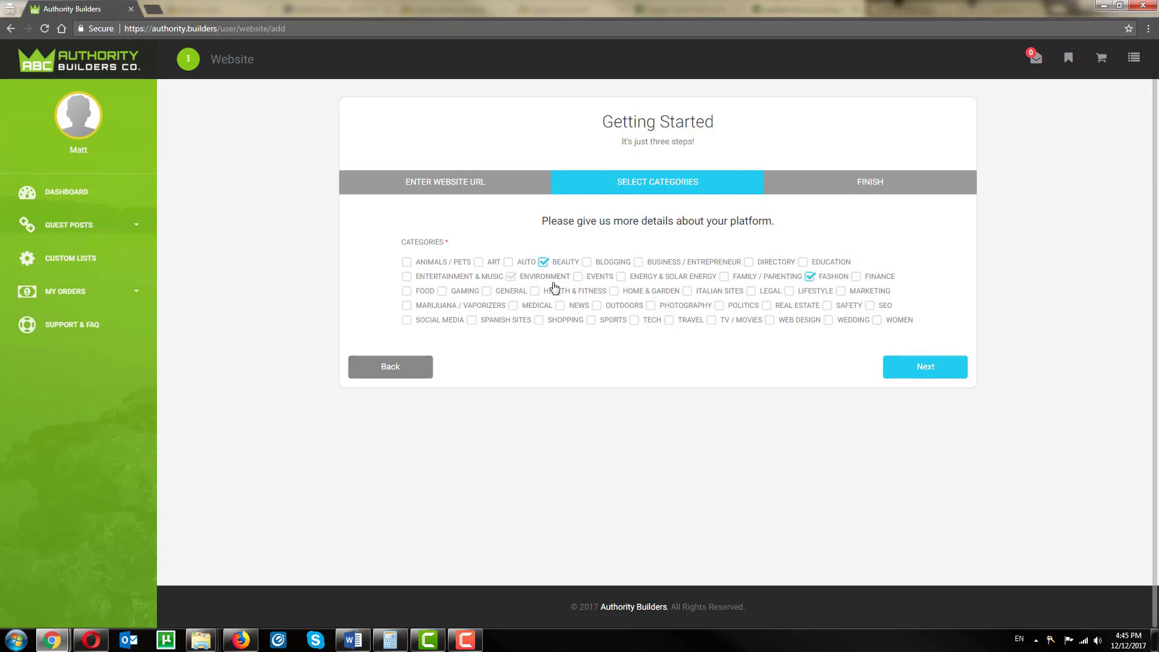
left_click(486, 292)
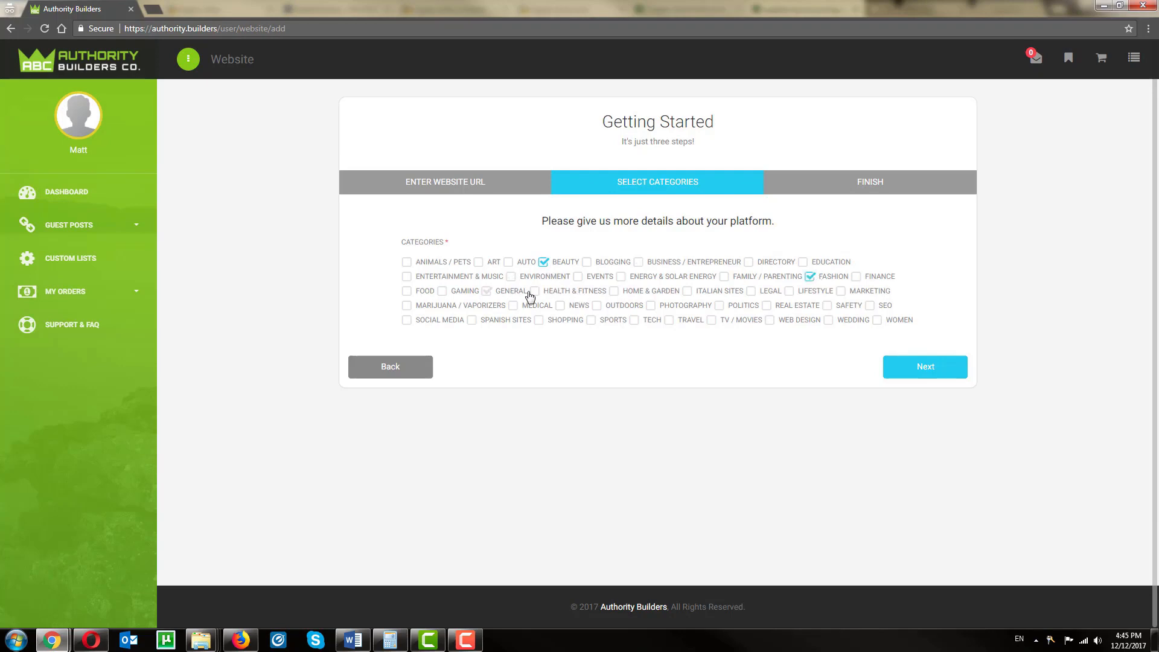
left_click(924, 367)
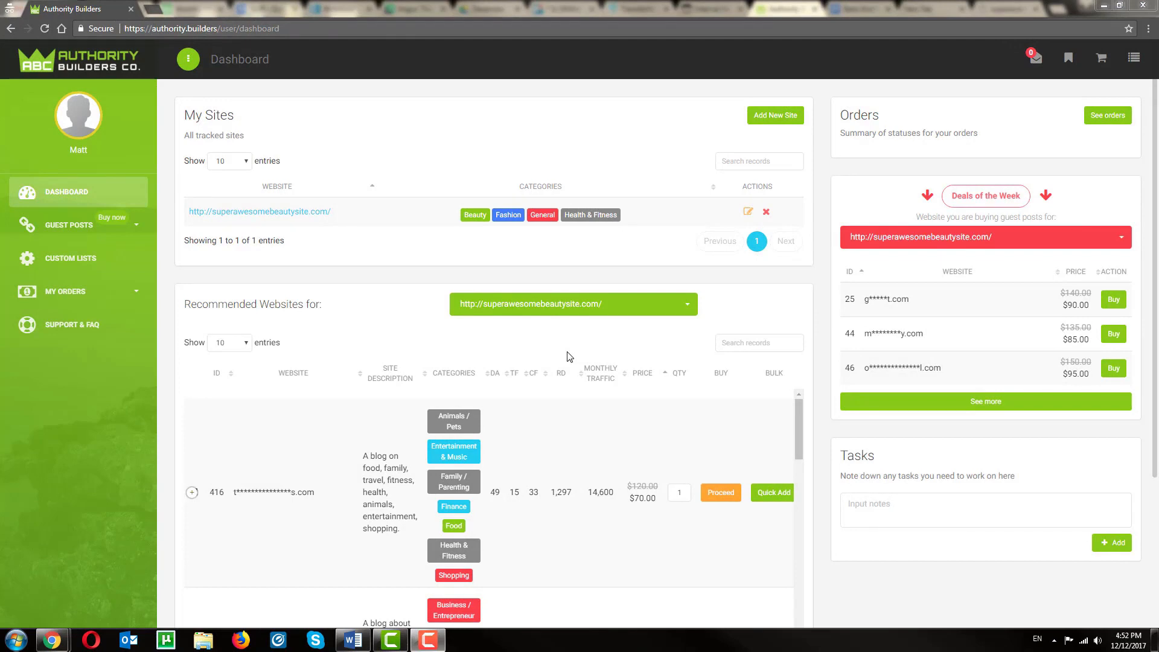
mouse_move(552, 383)
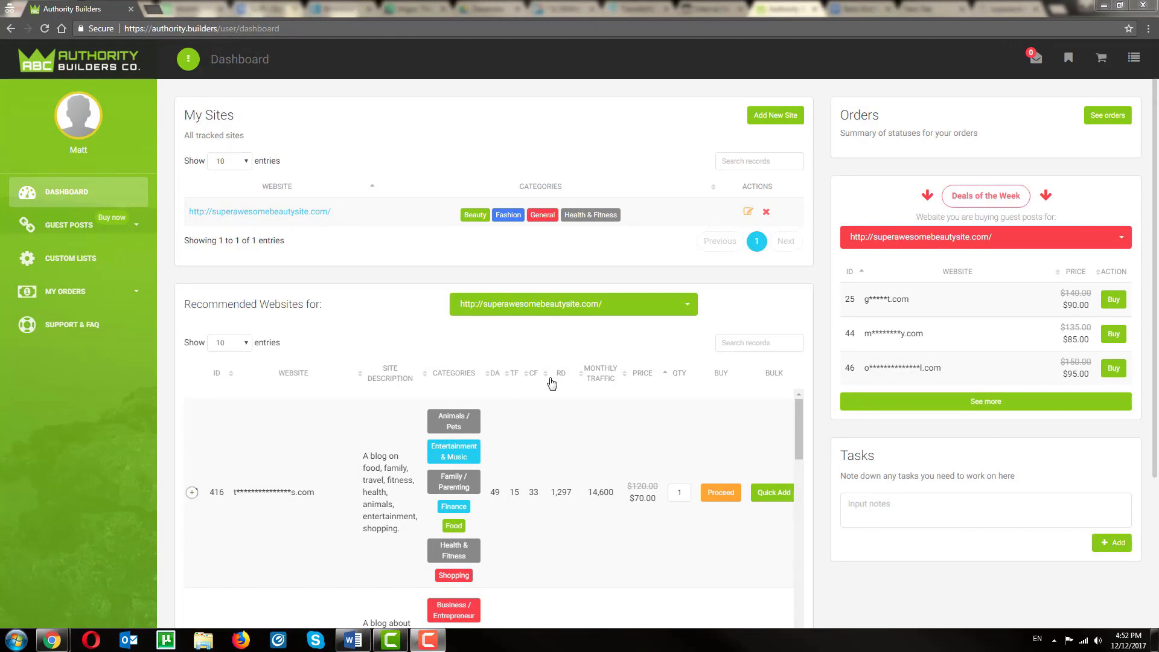
mouse_move(600, 373)
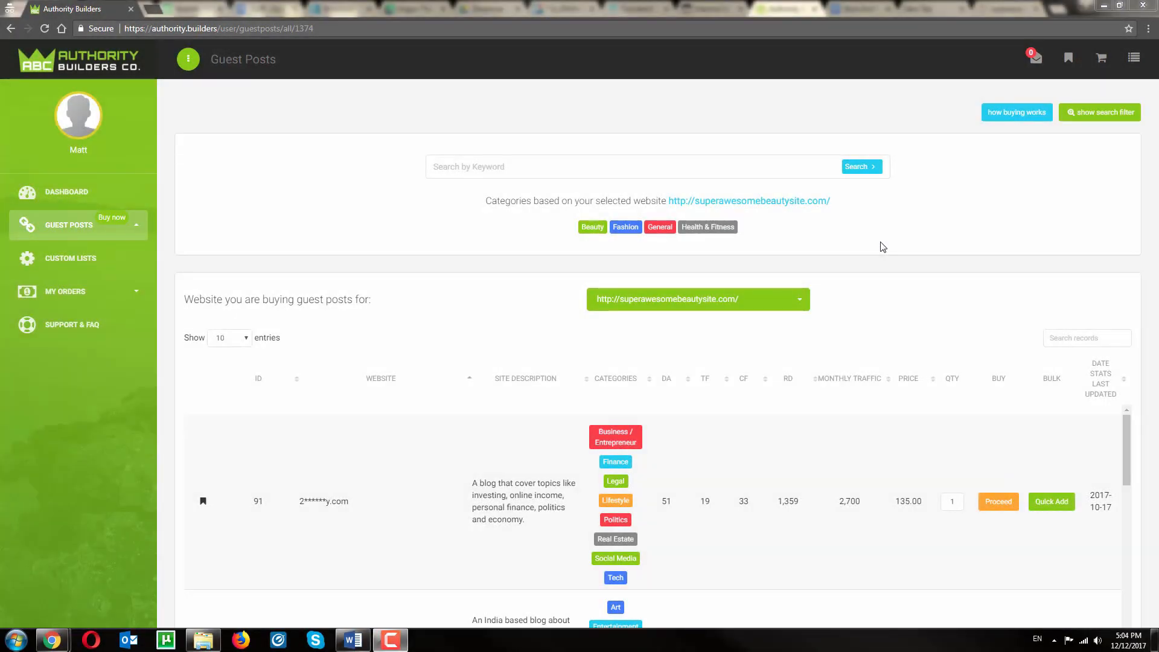
- Filter guest post sites to DA 50+, traffic 1471+ and price up to $190, then search
left_click(1100, 111)
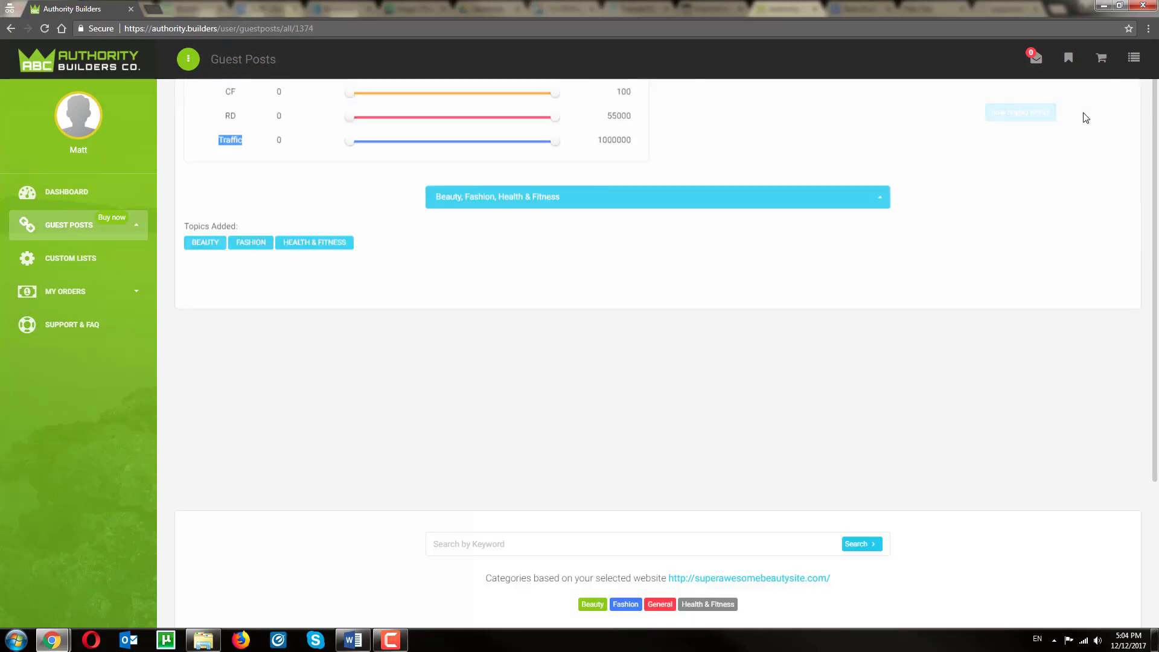
left_click(1102, 112)
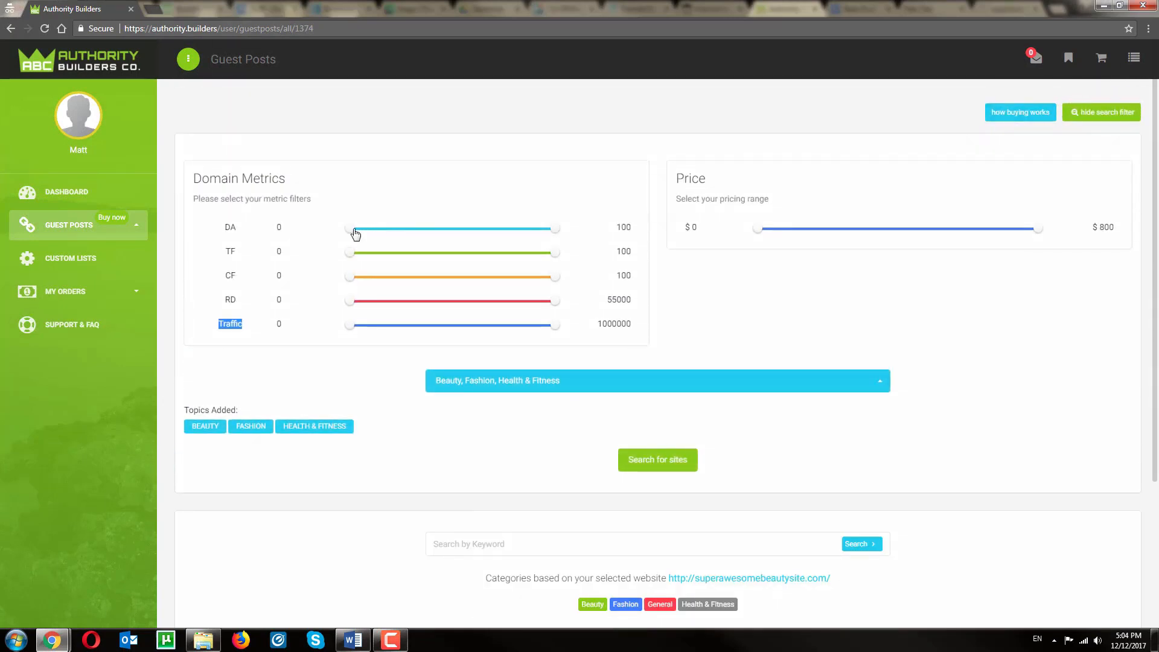
left_click_drag(347, 229, 447, 228)
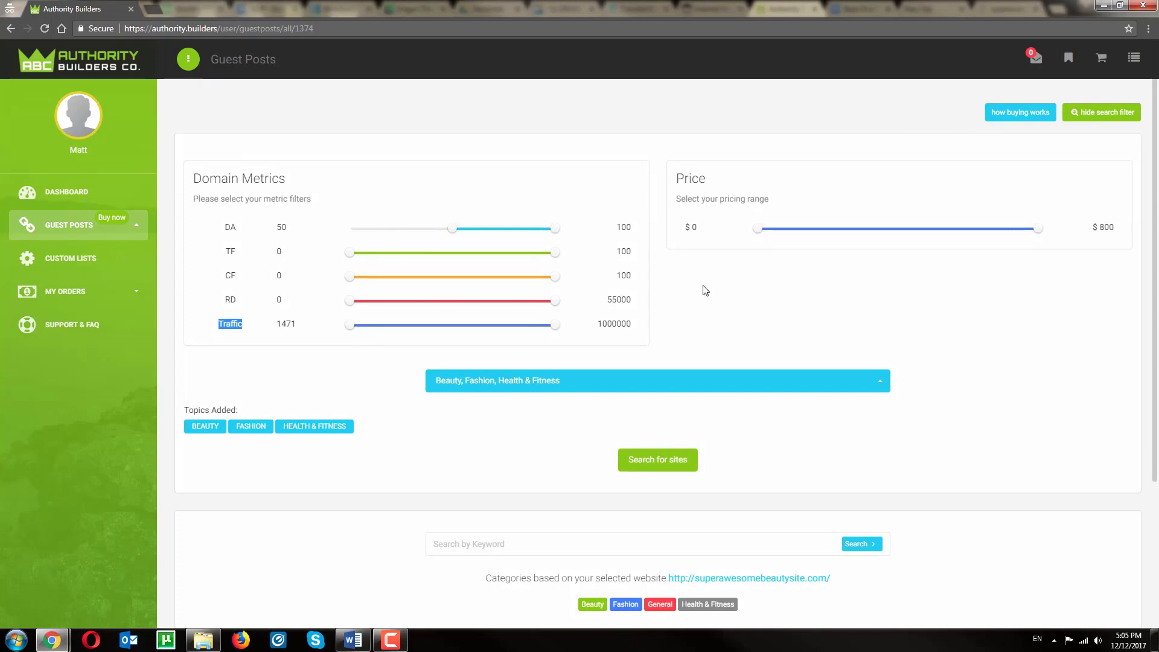
mouse_move(1030, 239)
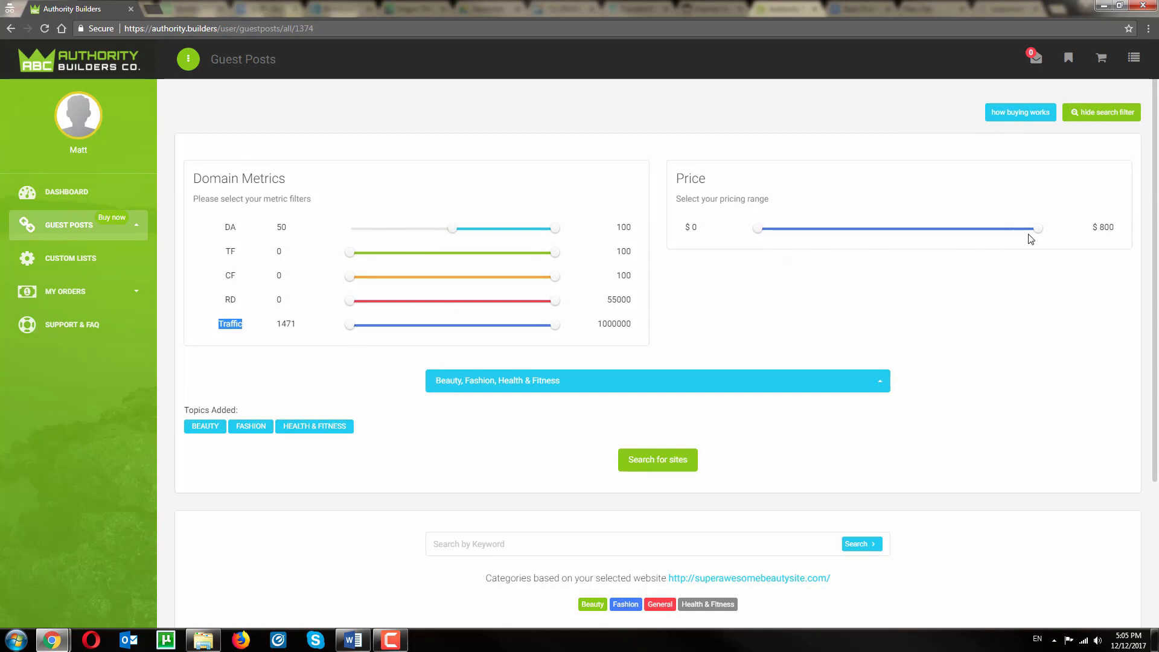
left_click_drag(1038, 228, 827, 229)
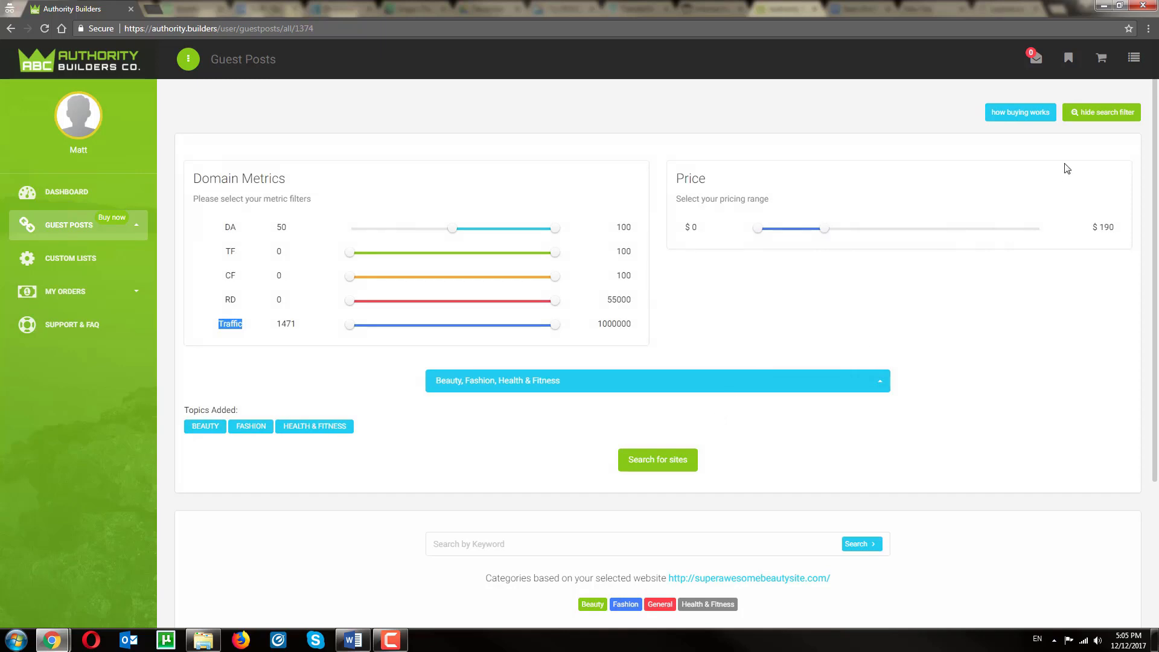
left_click(657, 459)
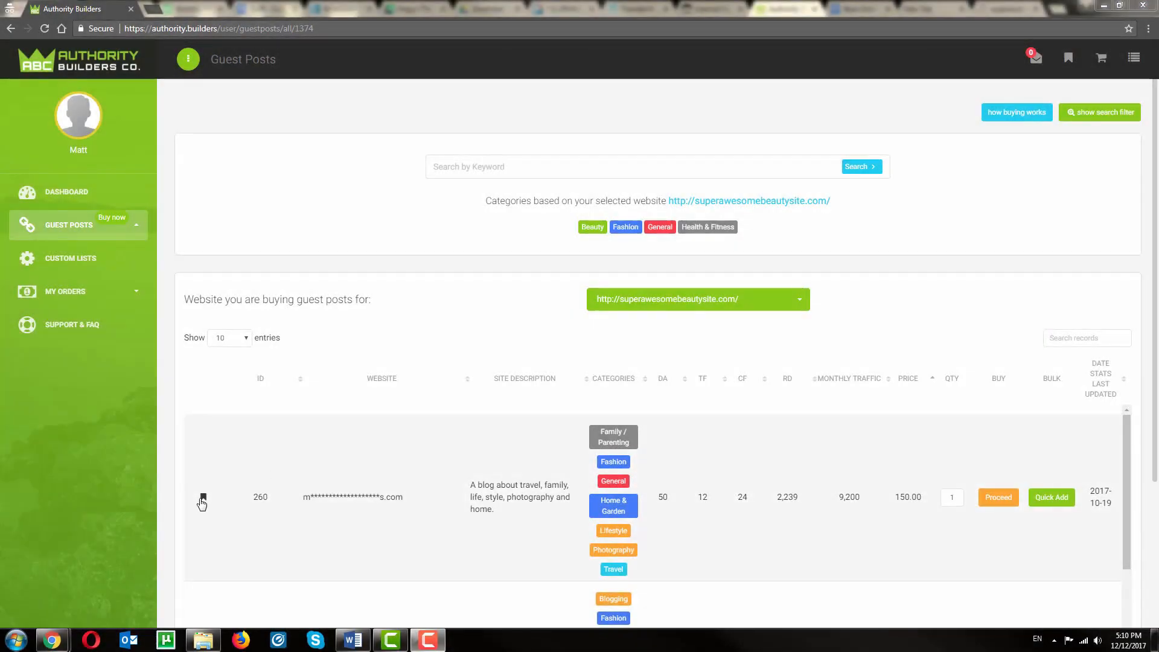
- Bookmark guest post site 260 and quick-add site 341 to the bulk order
left_click(201, 497)
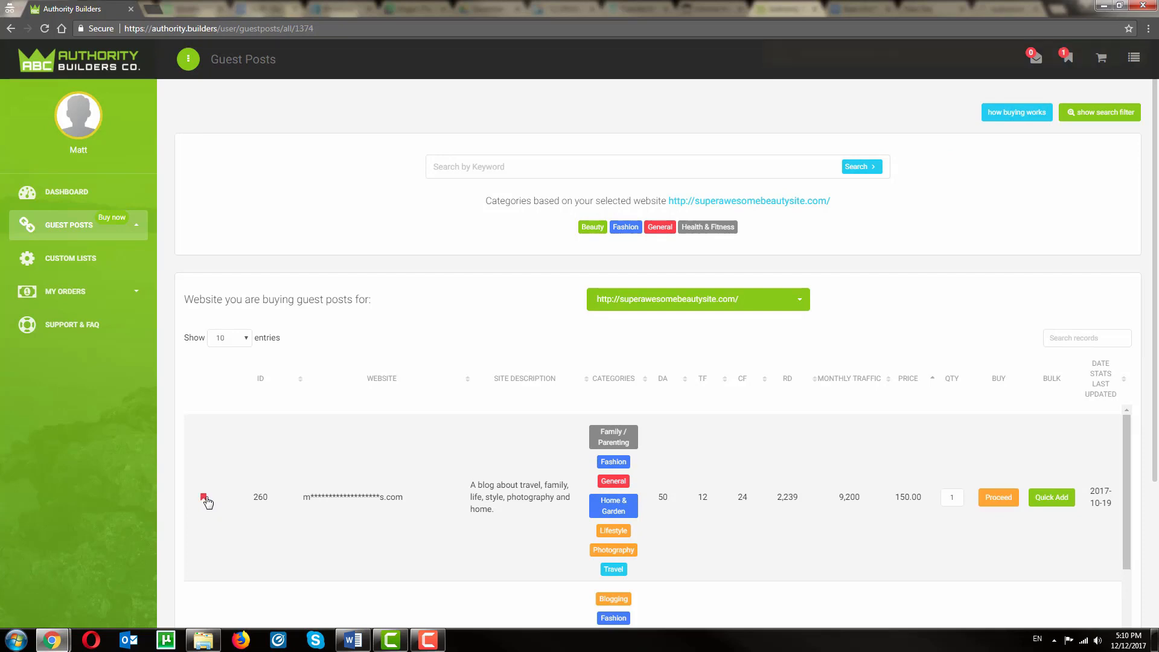
left_click(204, 496)
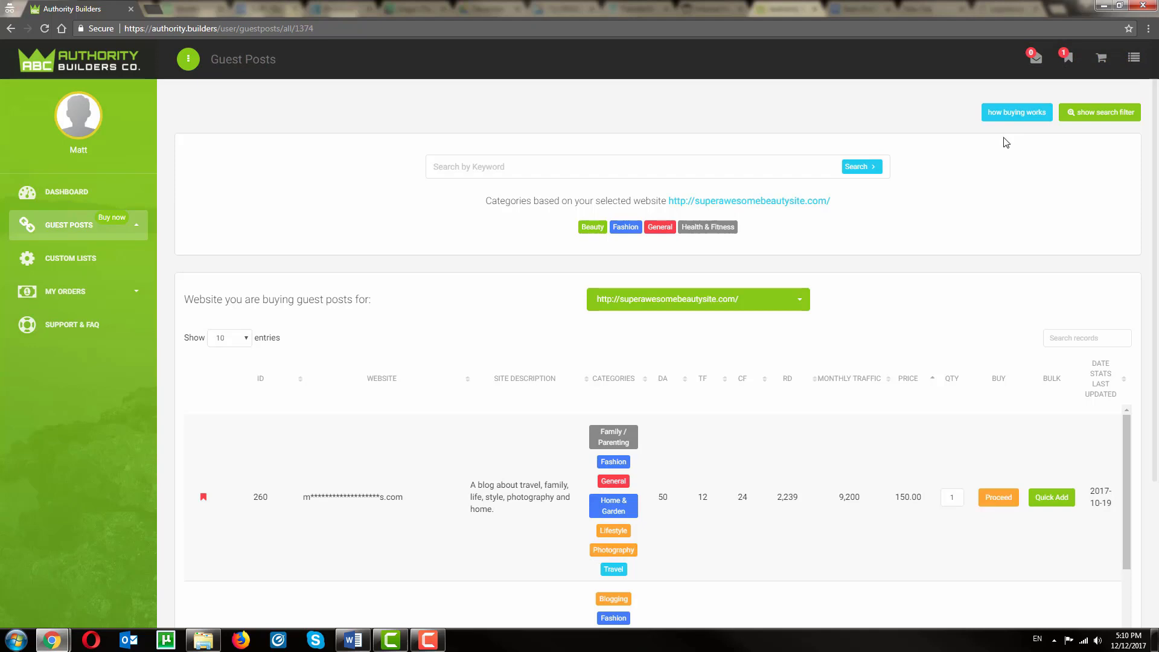
scroll("down", 3)
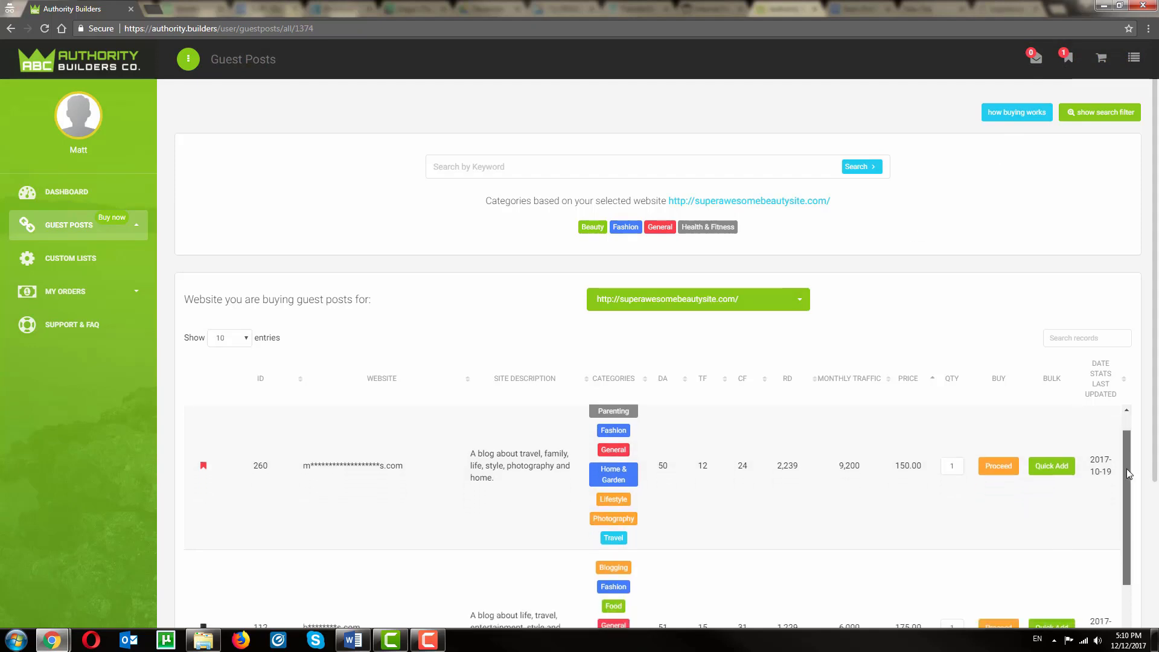
scroll("down", 3)
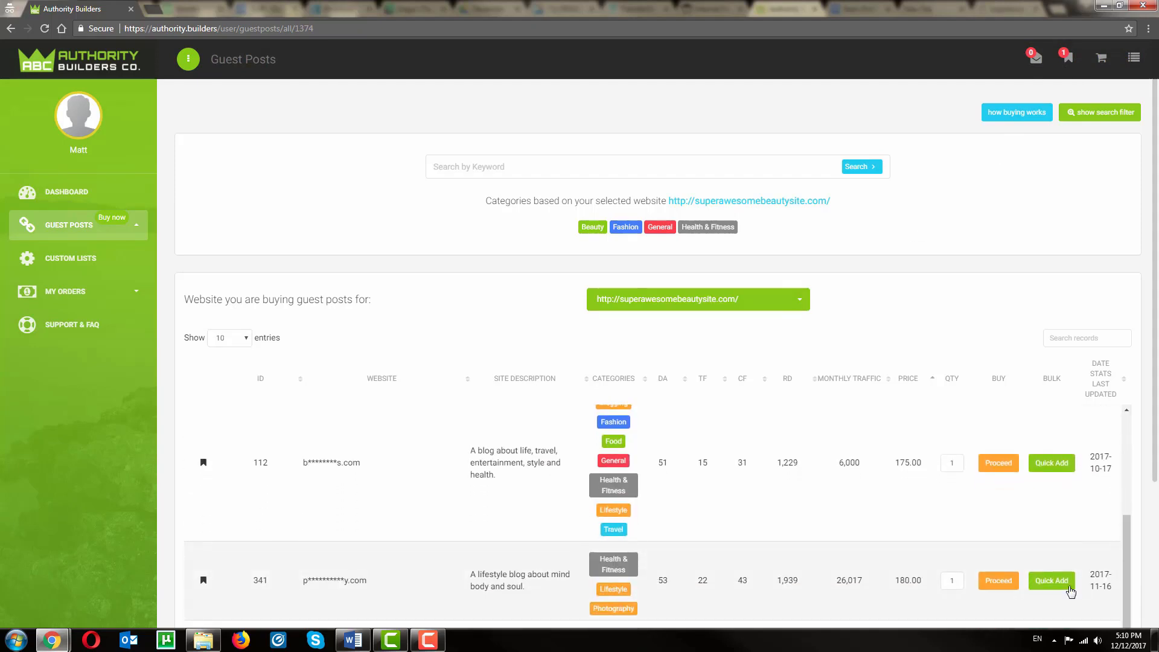
left_click(70, 258)
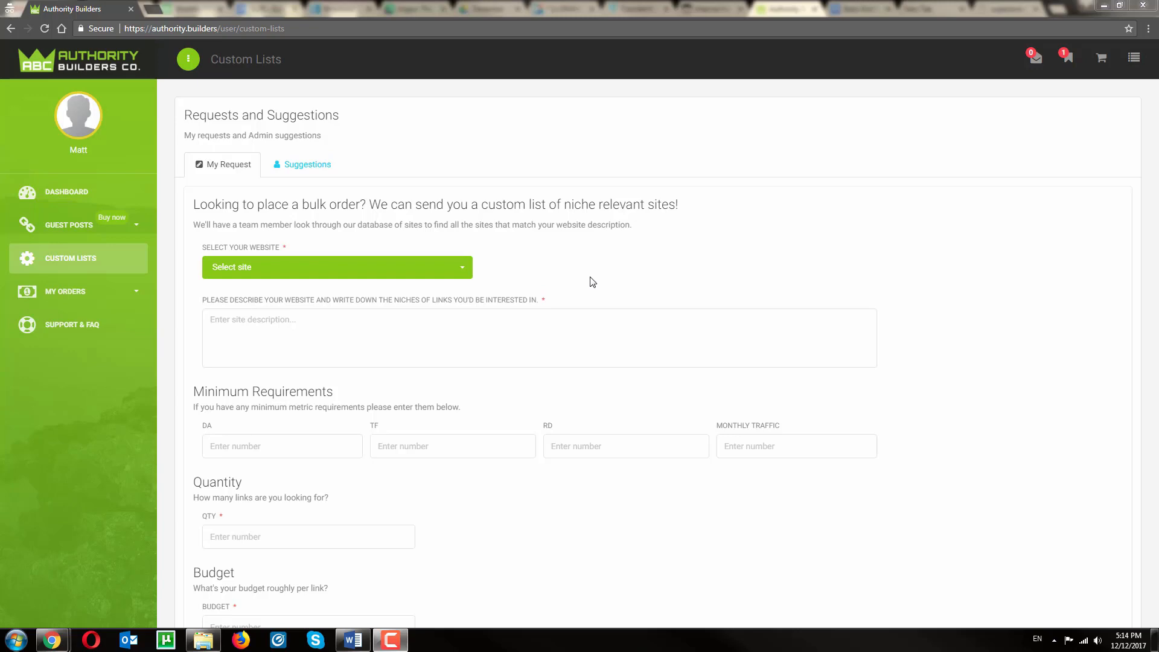
mouse_move(88, 263)
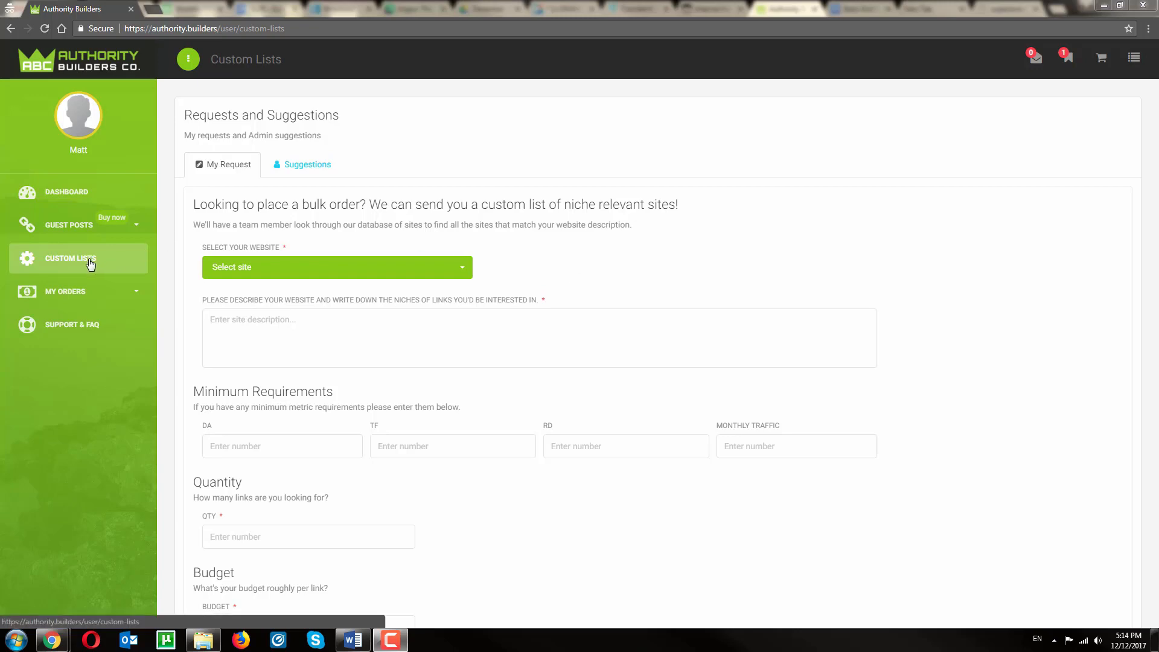
mouse_move(222, 278)
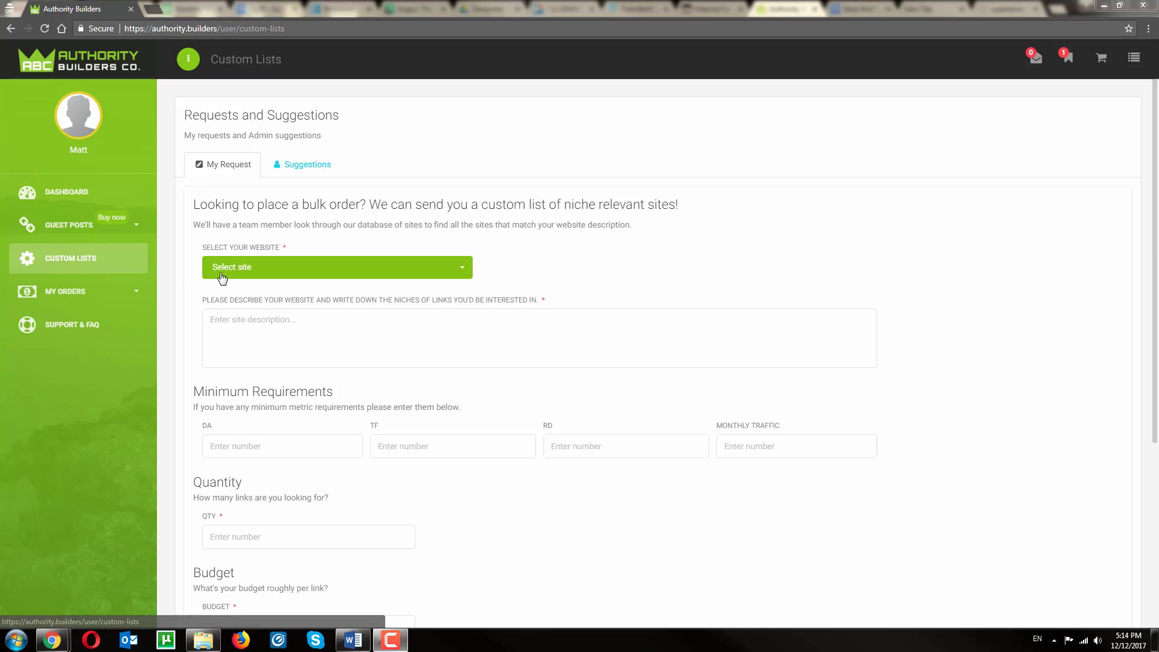
- Select the beauty website and describe the request as high authority sites for weight loss beauty
left_click(337, 267)
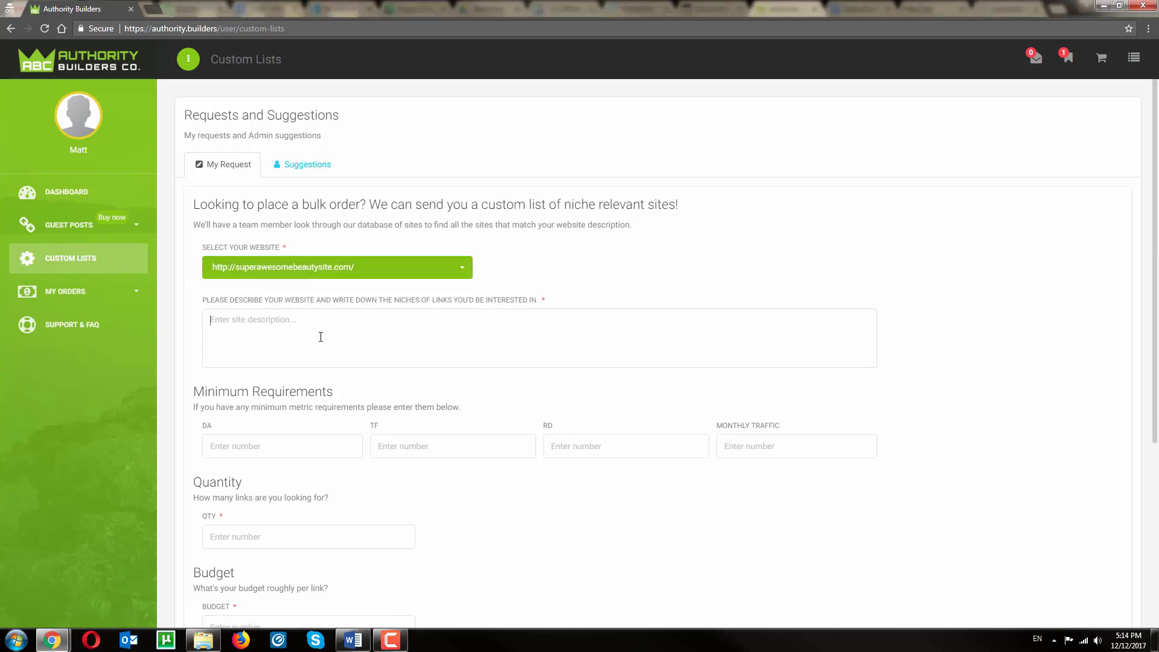
type("Weight loss beauty niche, Looking for")
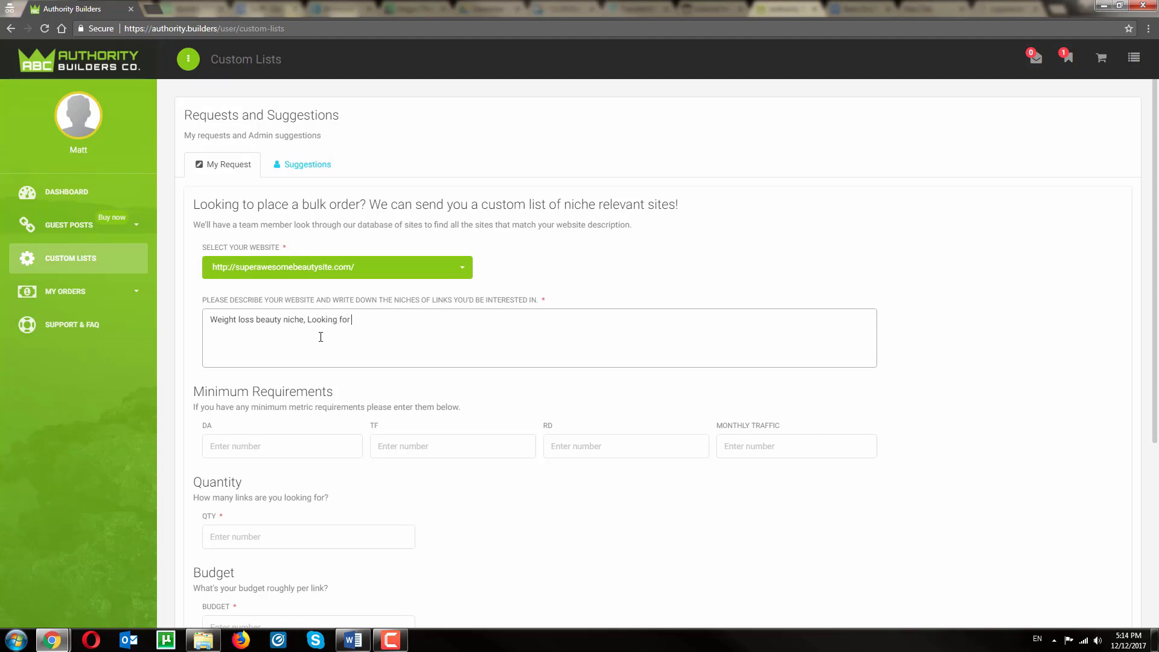
type("high authority sites with a ton o")
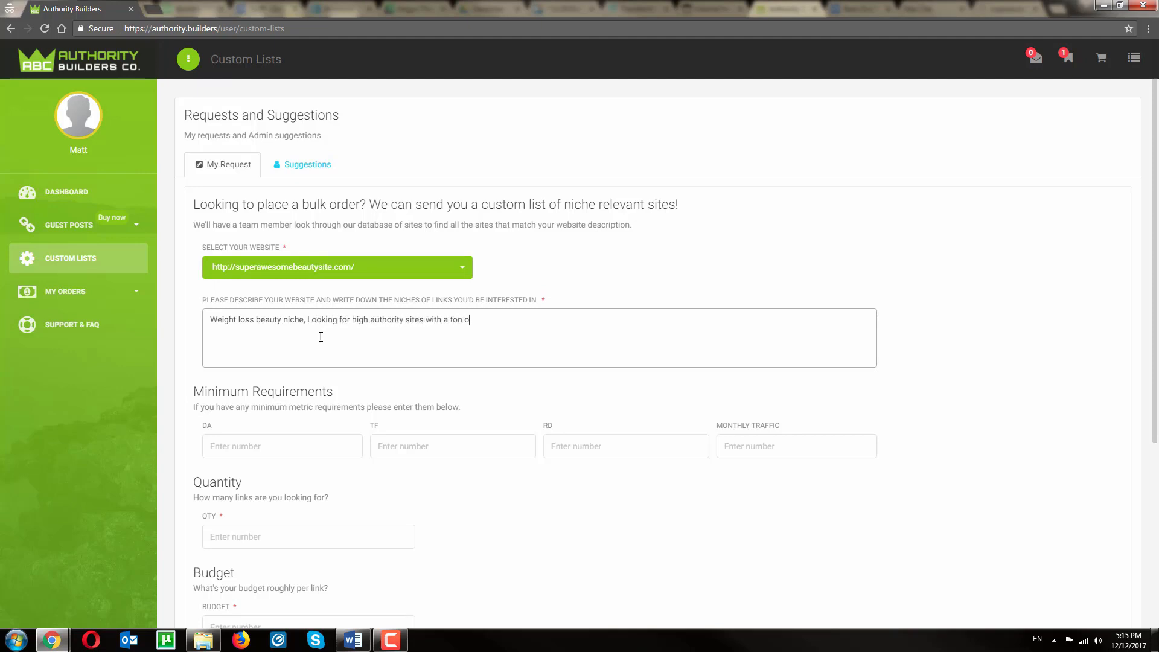
- Enter TF 20 and a 150 budget for one link and submit the custom list request
type("20")
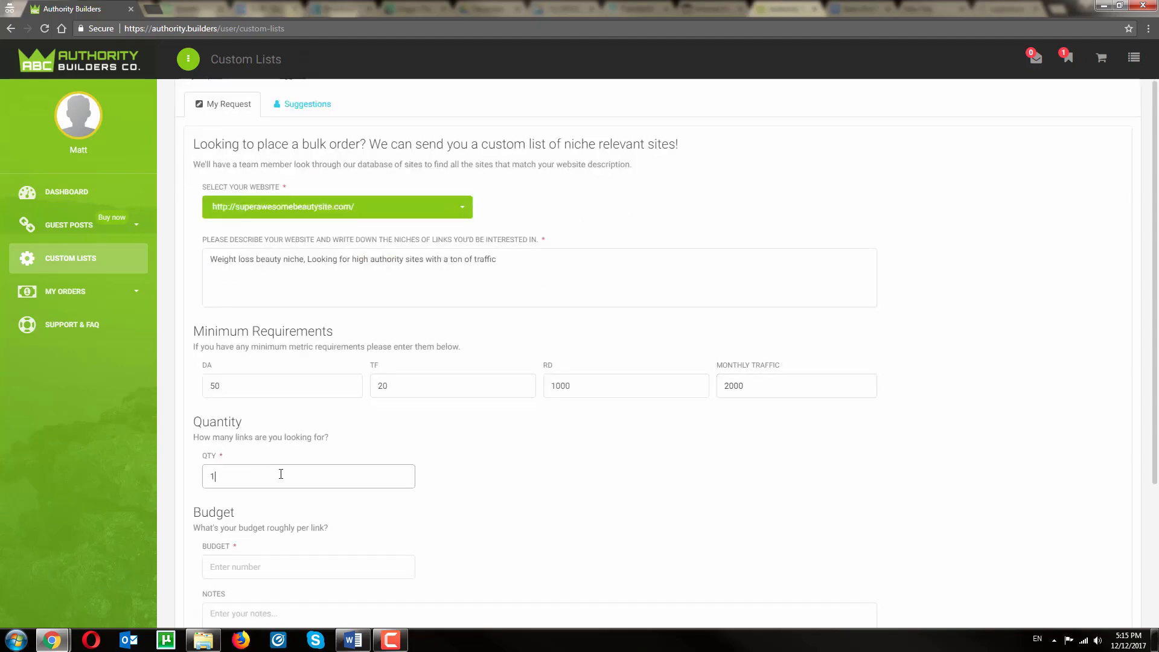
type("150")
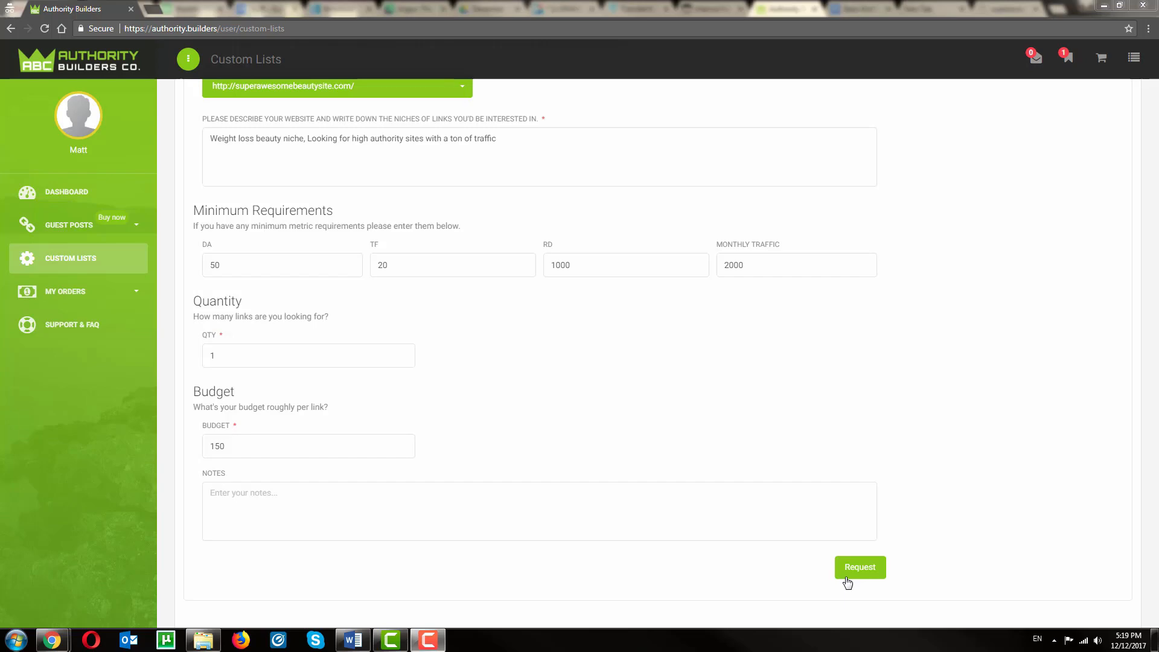
left_click(859, 568)
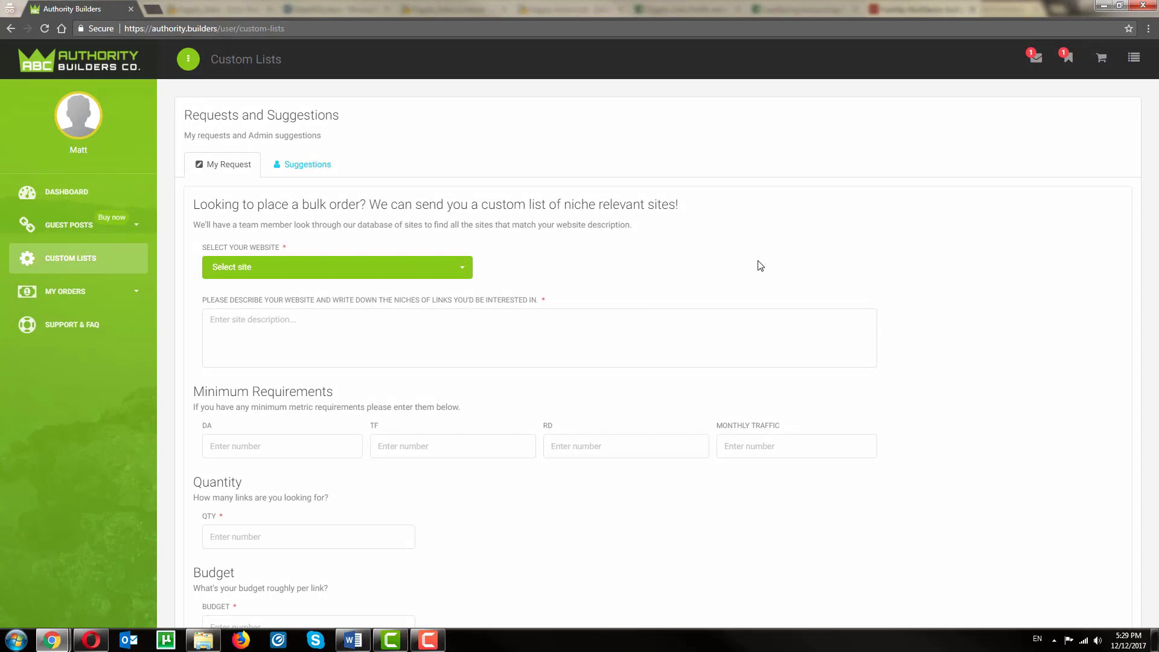
mouse_move(308, 164)
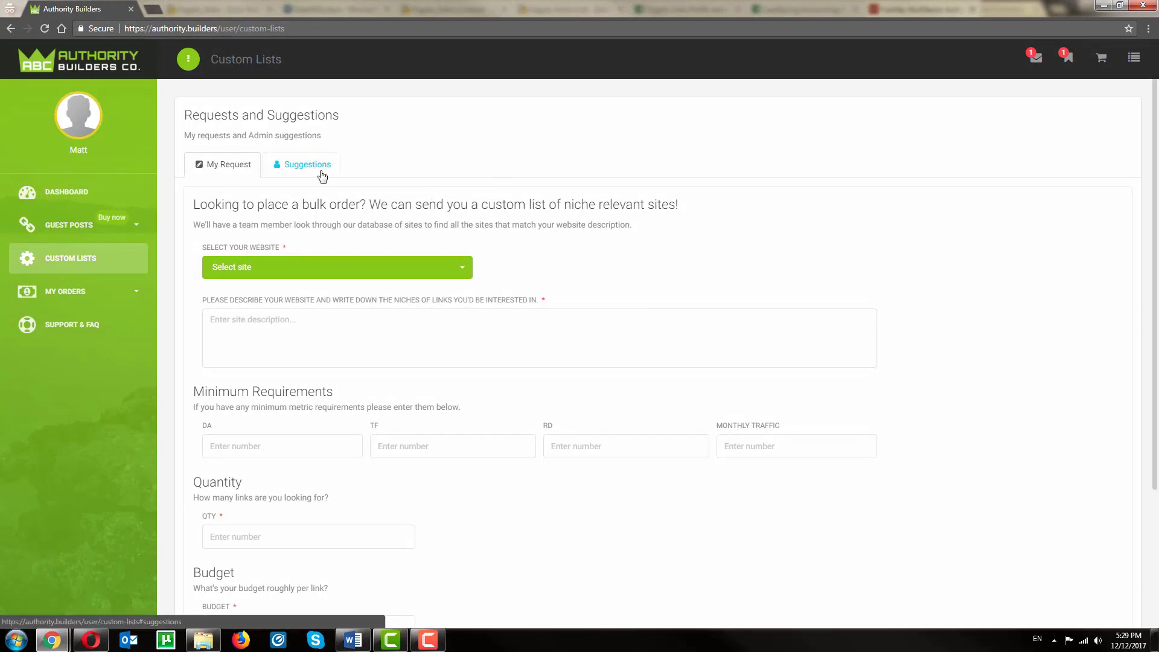
- Quick-add suggested site 187 and another suggested guest post to the cart
left_click(306, 164)
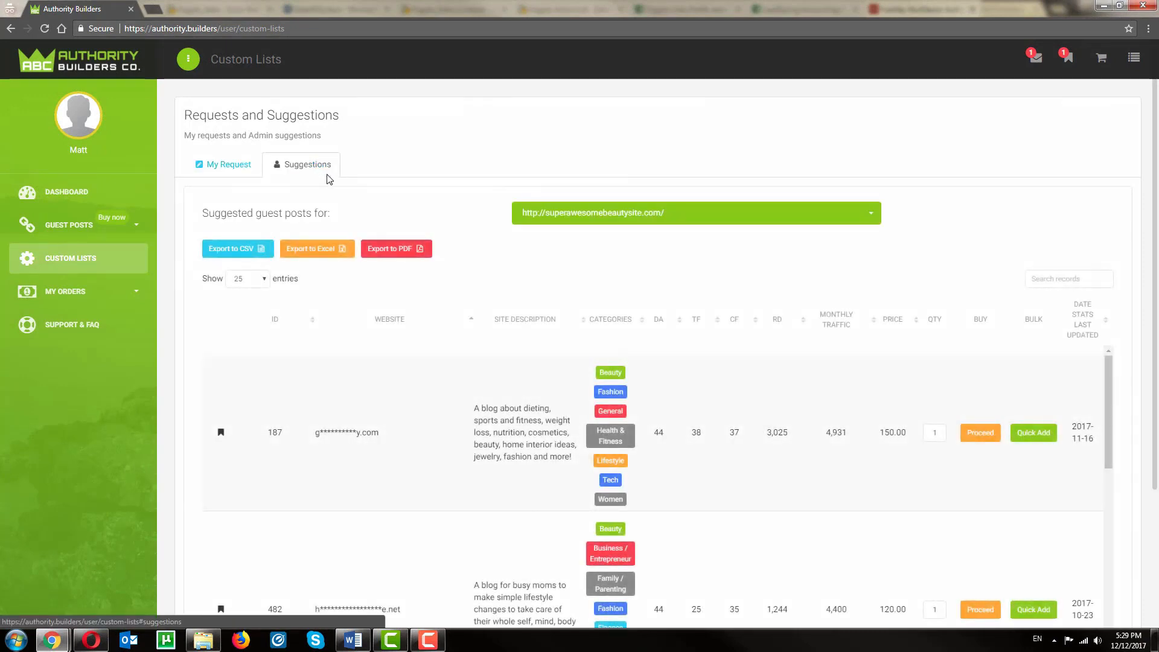
left_click(1033, 432)
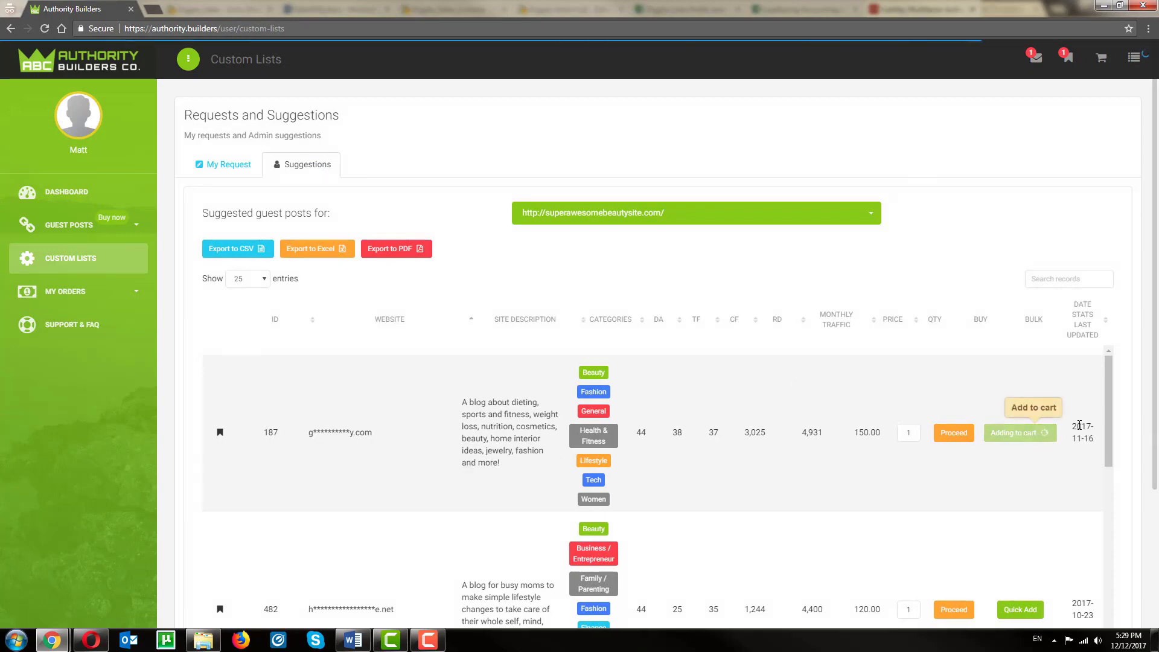
left_click(1020, 432)
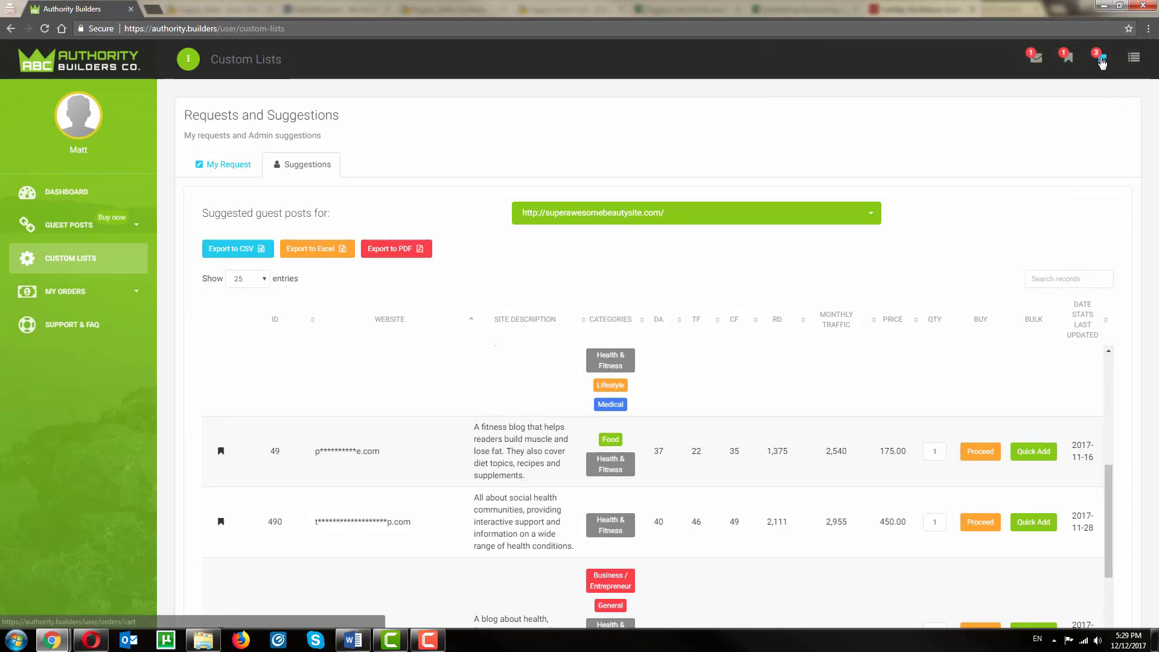
- At checkout, enter the paleo diet guide post URL and let the publisher pick the title
left_click(1100, 57)
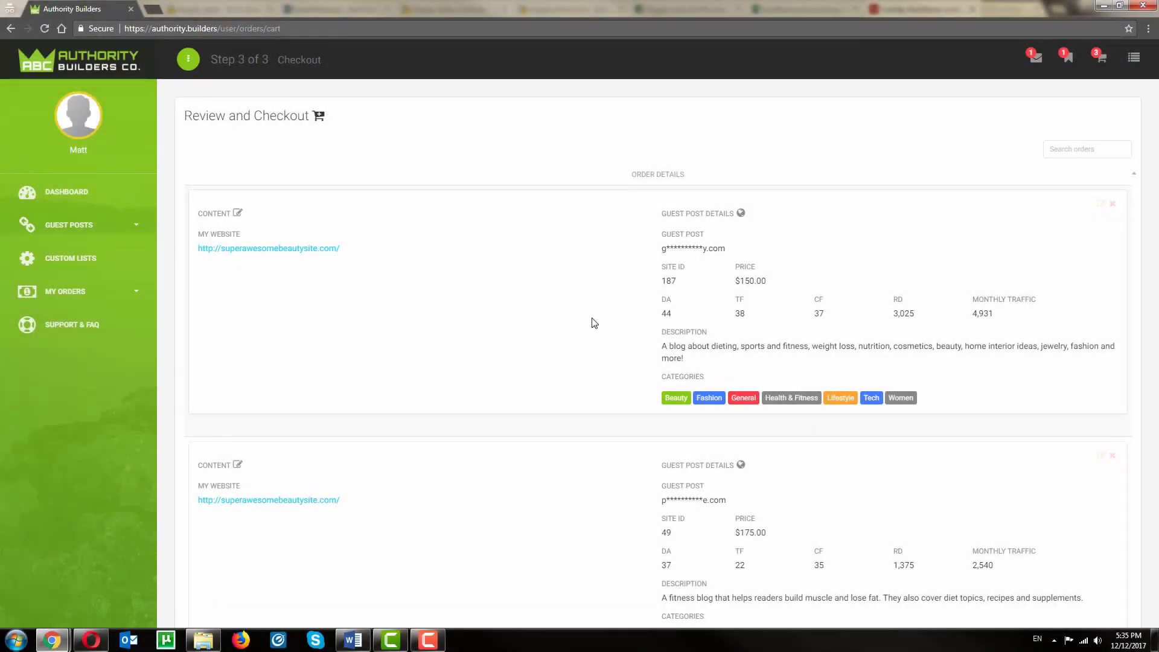
mouse_move(1105, 203)
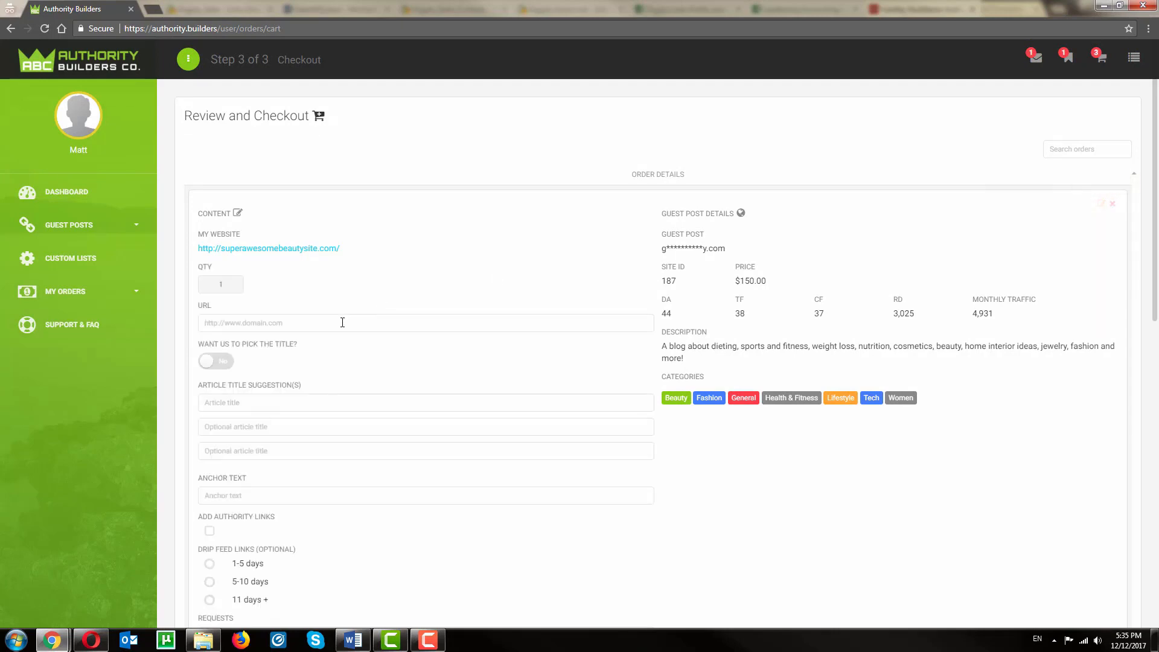
type("http://superawesomebeautysite.com/the-ultimate-paleo-diet-guide")
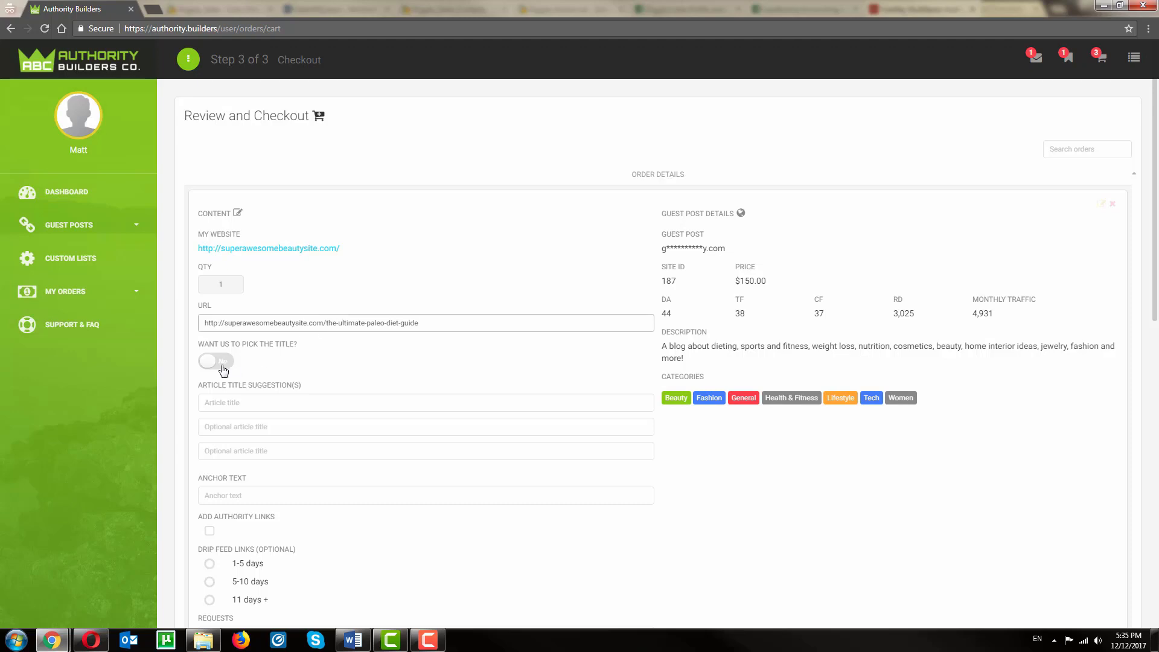
left_click(425, 403)
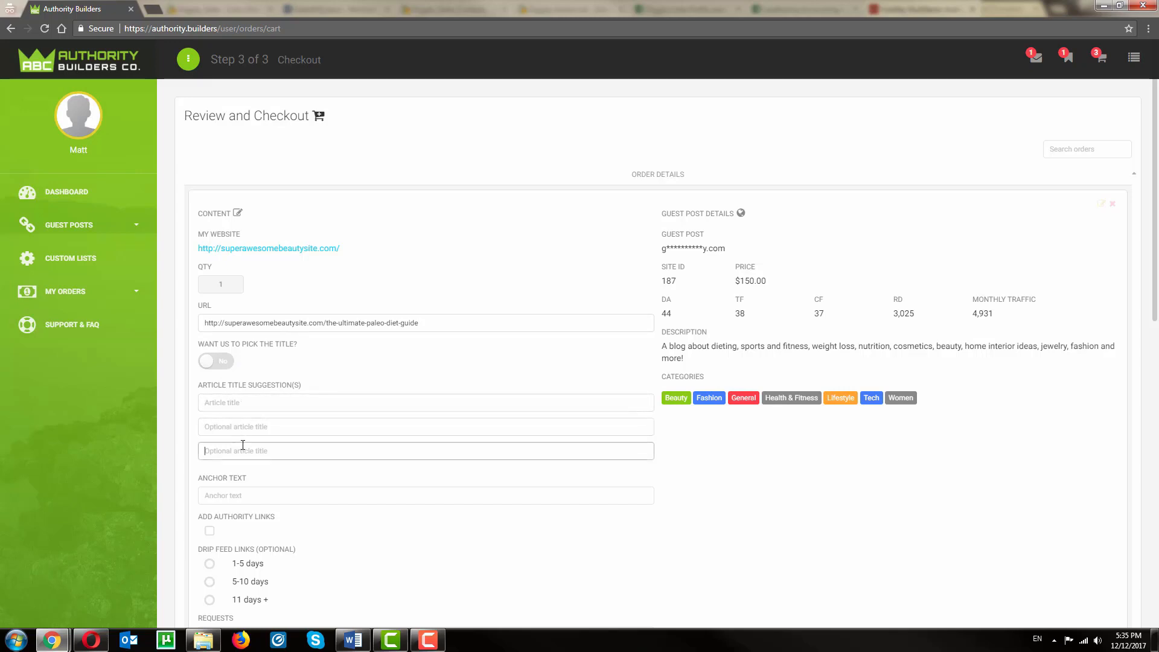
- Enter anchor text for the first post and agree to the Terms & Conditions
scroll("down", 3)
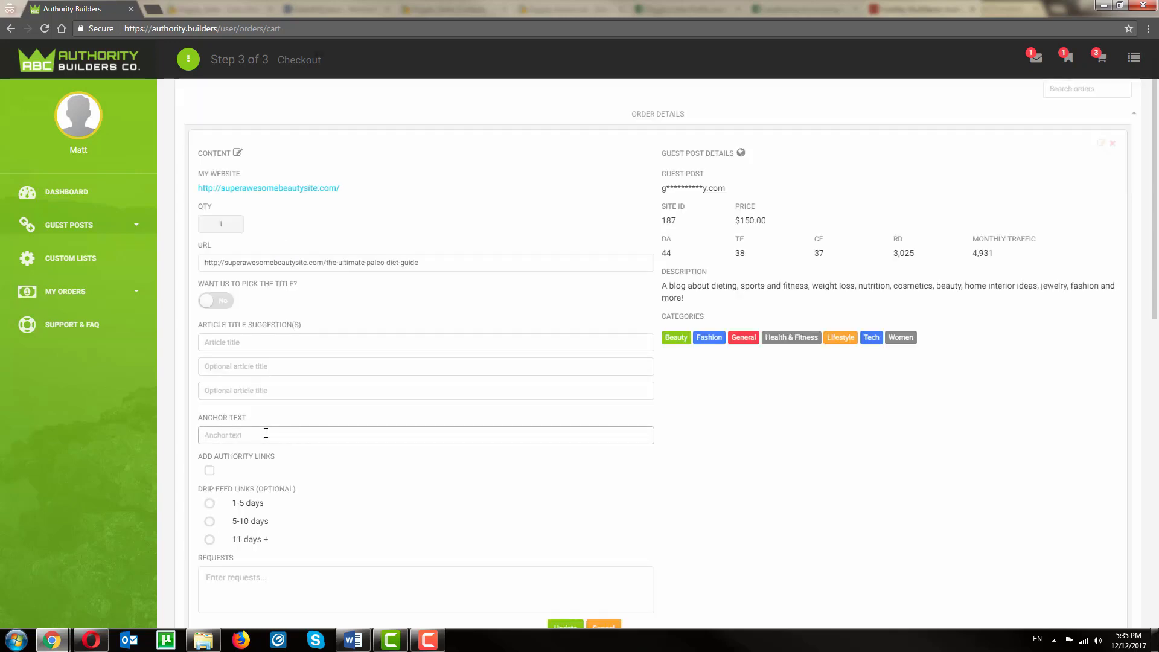
left_click(425, 435)
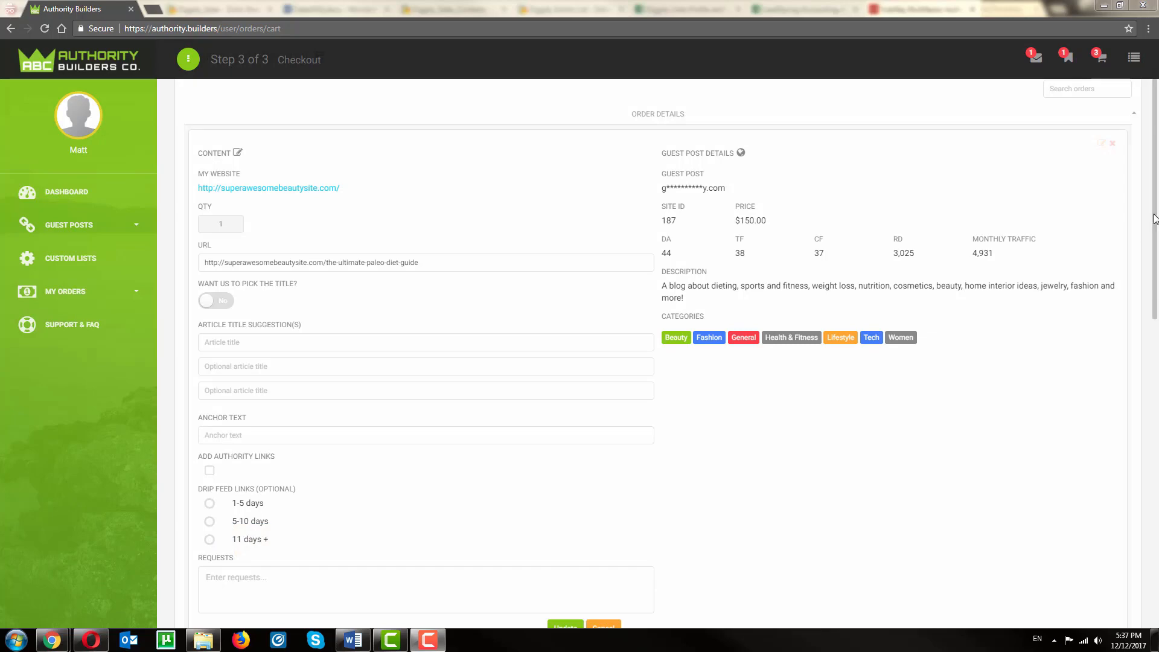
scroll("down", 3)
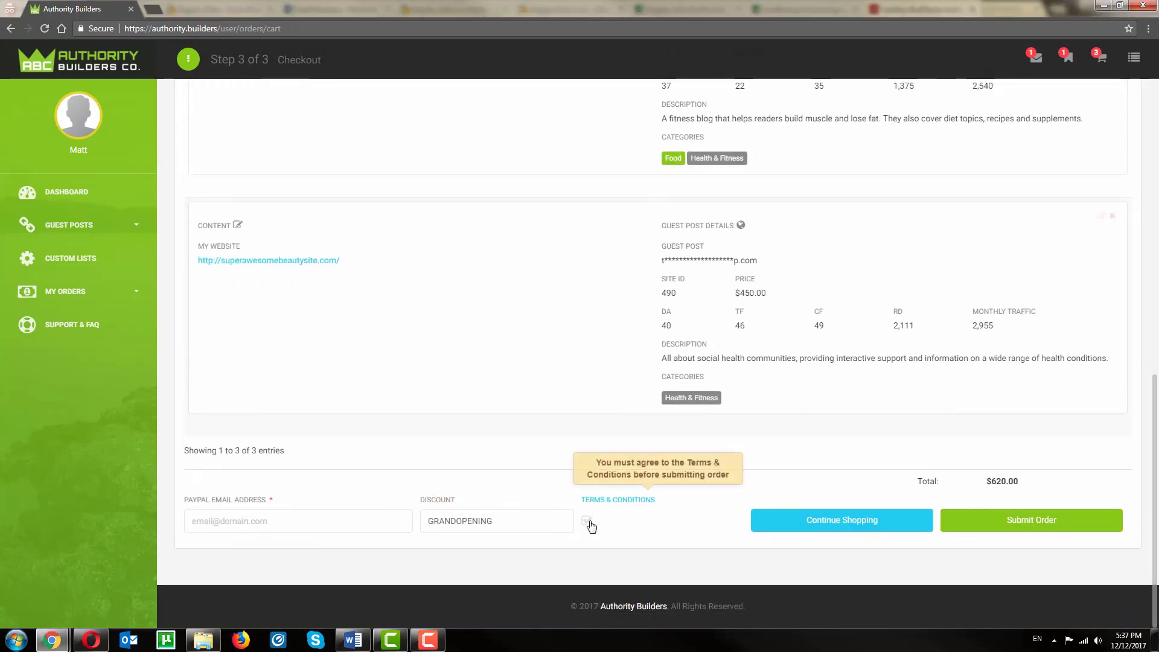
left_click(65, 291)
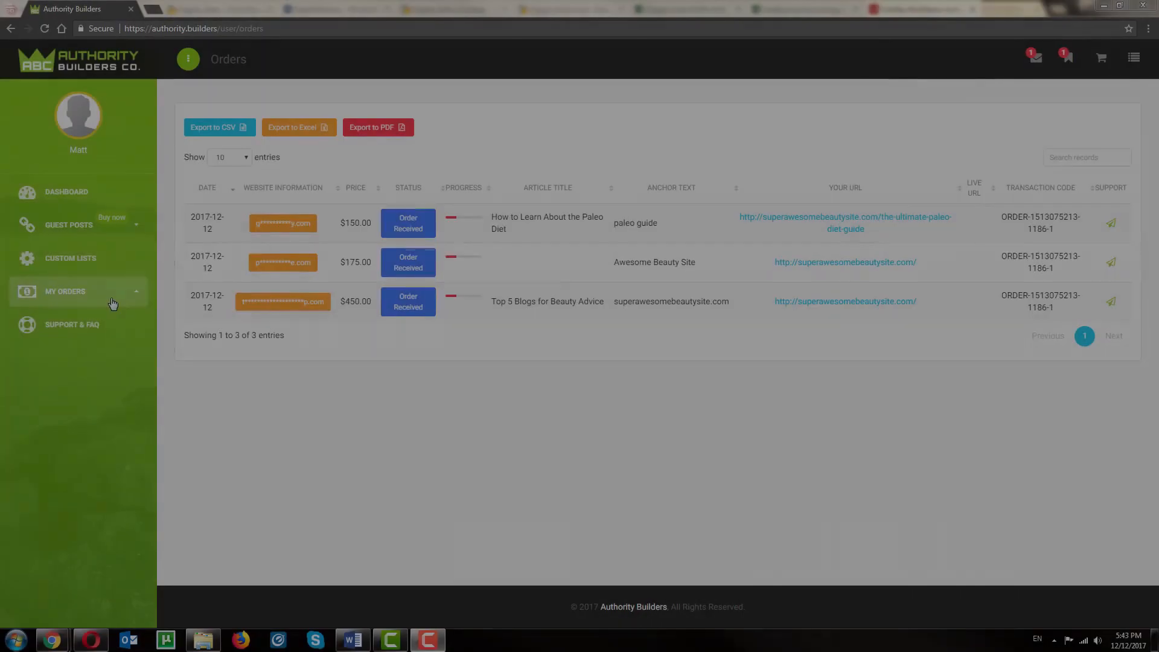